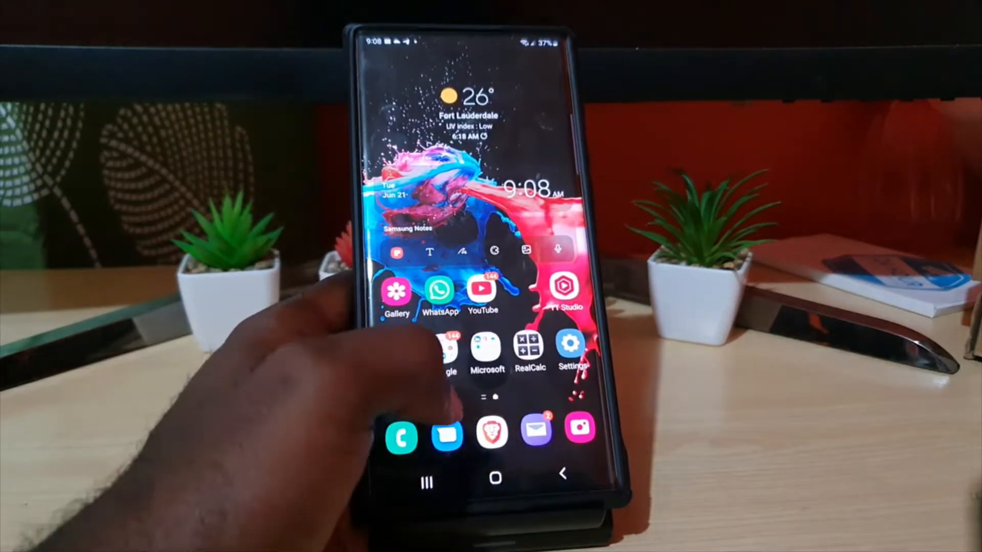
# Step: Go from Settings through General management to the Language page to add a language
pyautogui.click(568, 347)
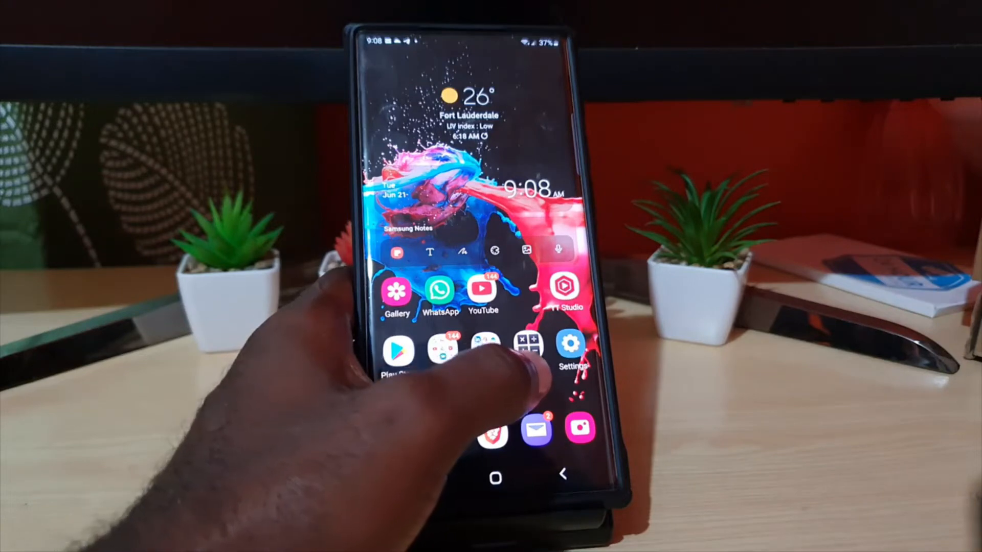
pyautogui.click(568, 348)
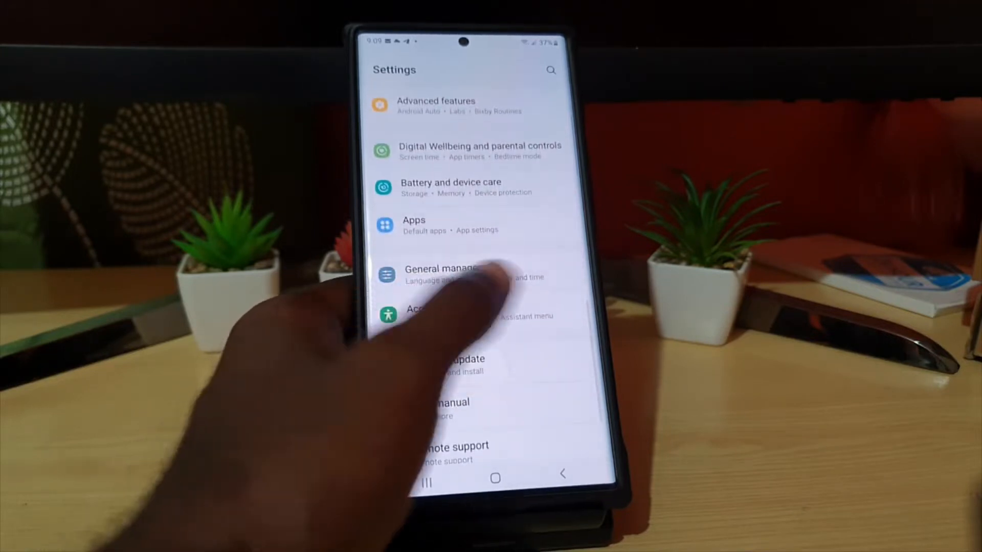
pyautogui.click(441, 274)
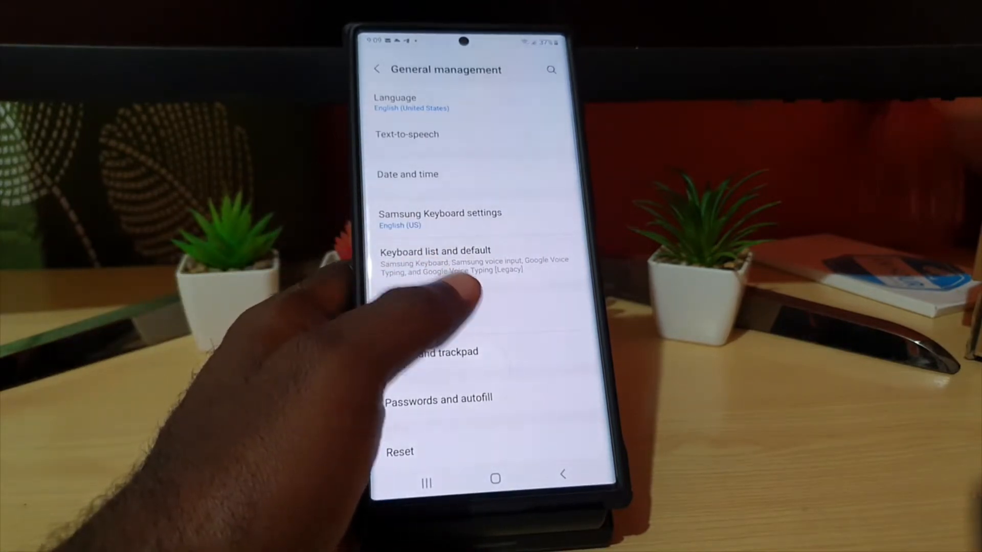
pyautogui.click(411, 102)
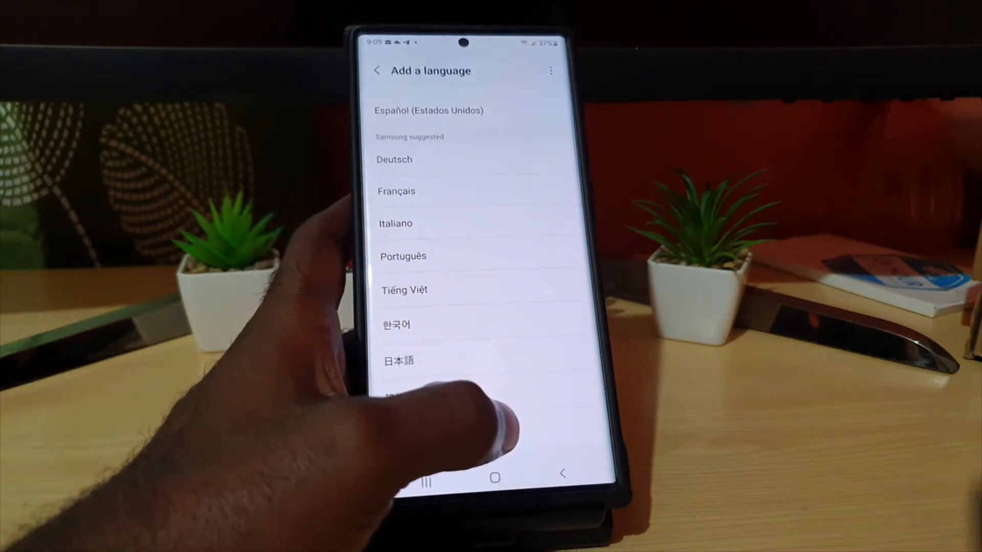
pyautogui.scroll(-3)
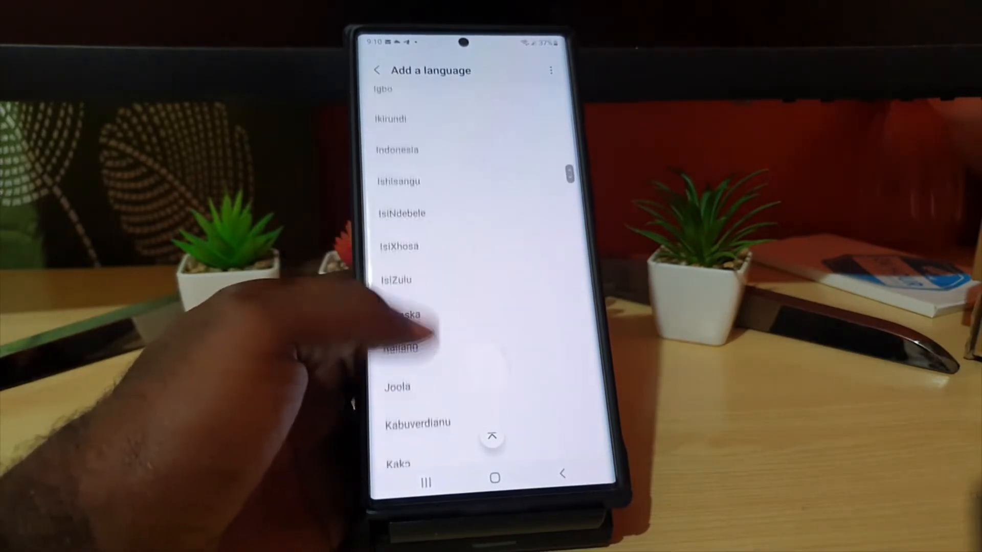
pyautogui.scroll(-3)
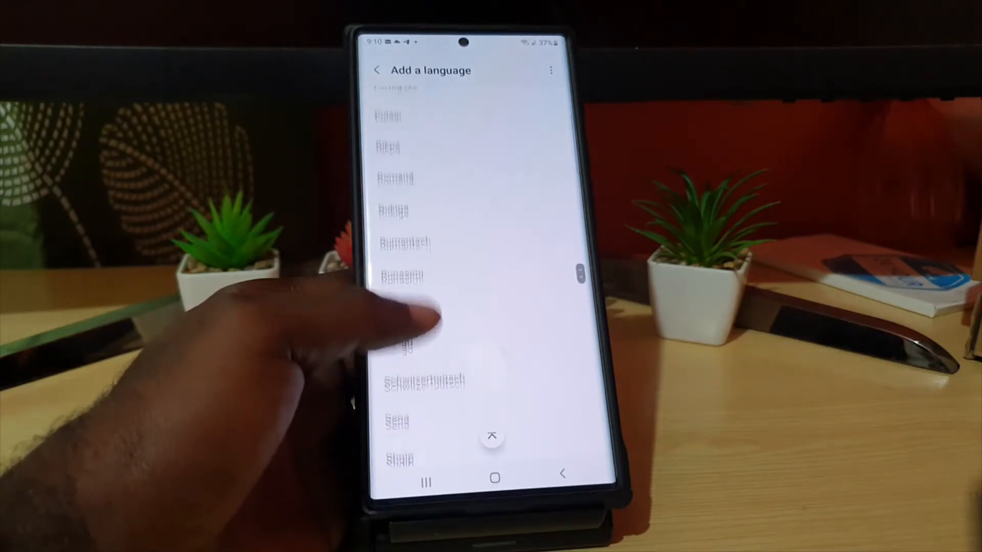
pyautogui.scroll(-3)
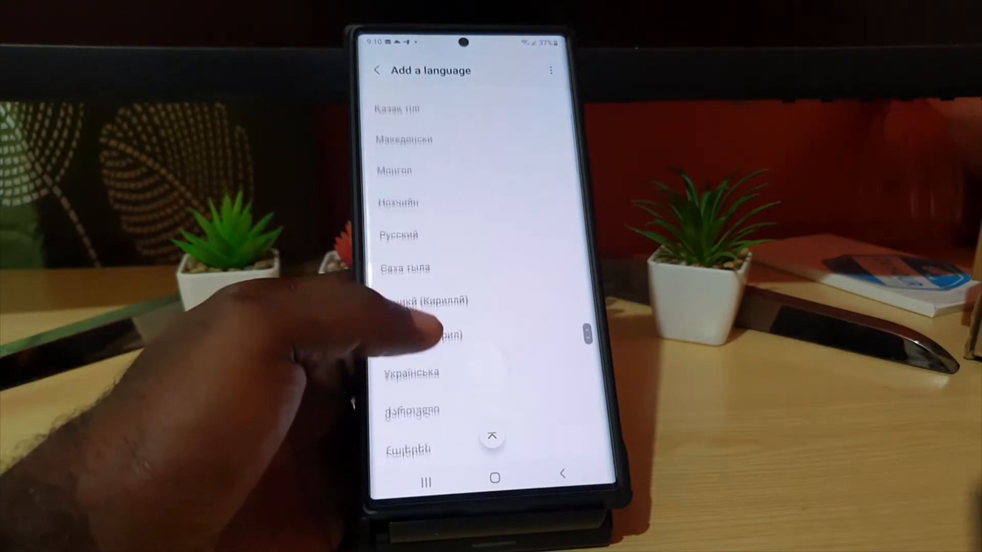
pyautogui.scroll(-3)
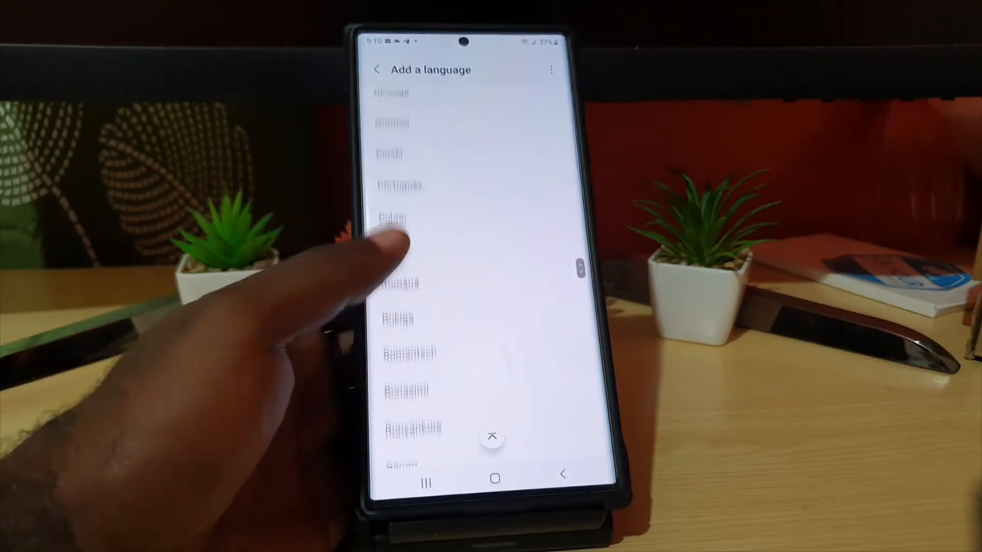
pyautogui.scroll(-3)
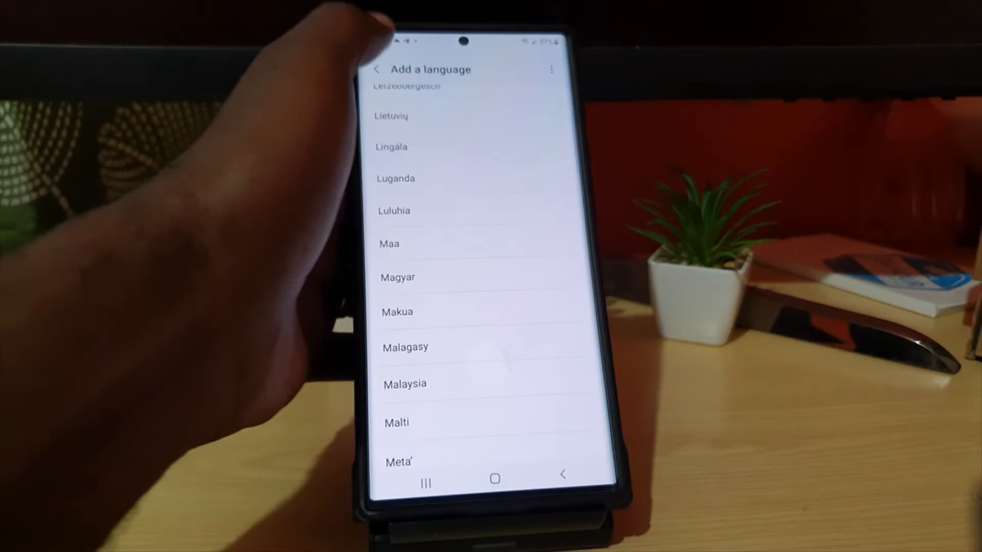
# Step: Back out to the Language page listing only English (United States), then go Home
pyautogui.click(376, 69)
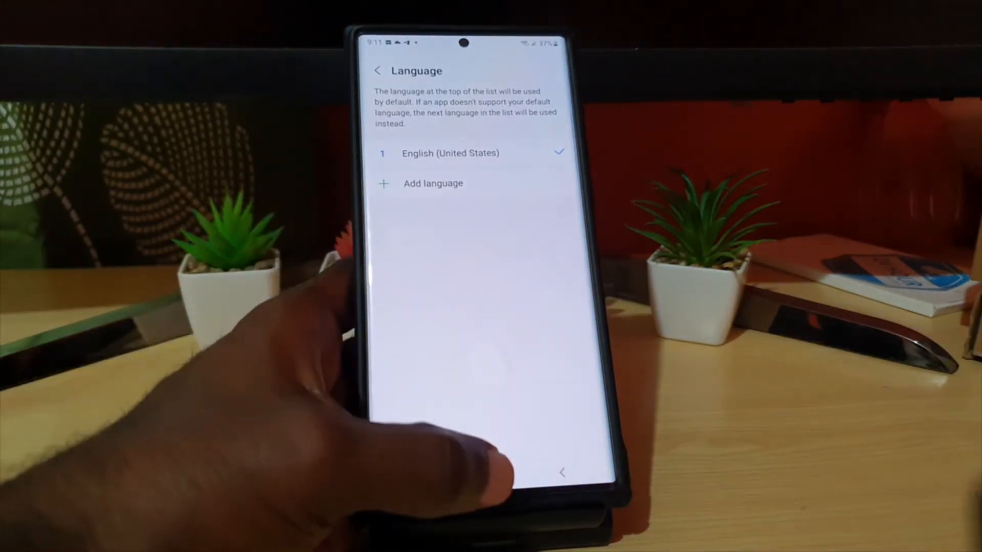
pyautogui.click(494, 478)
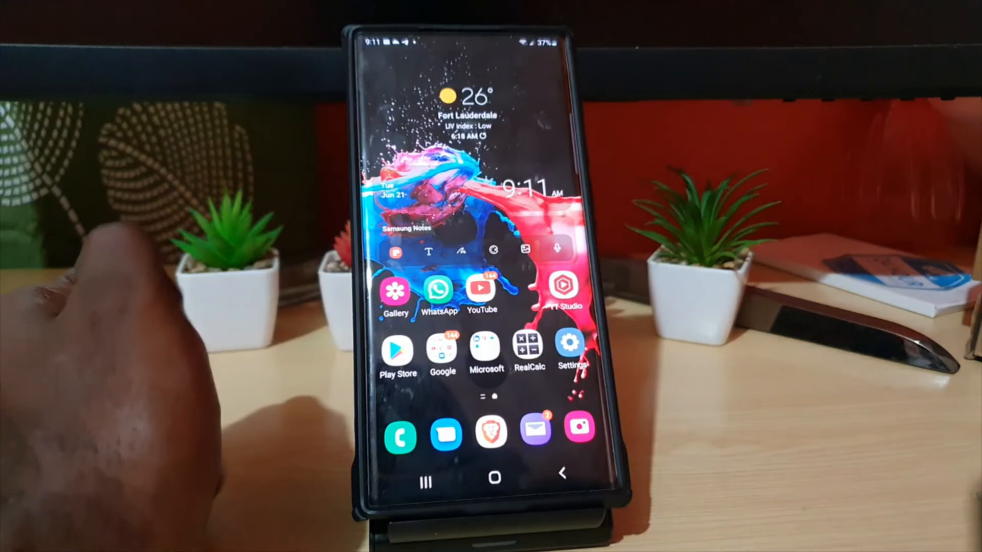